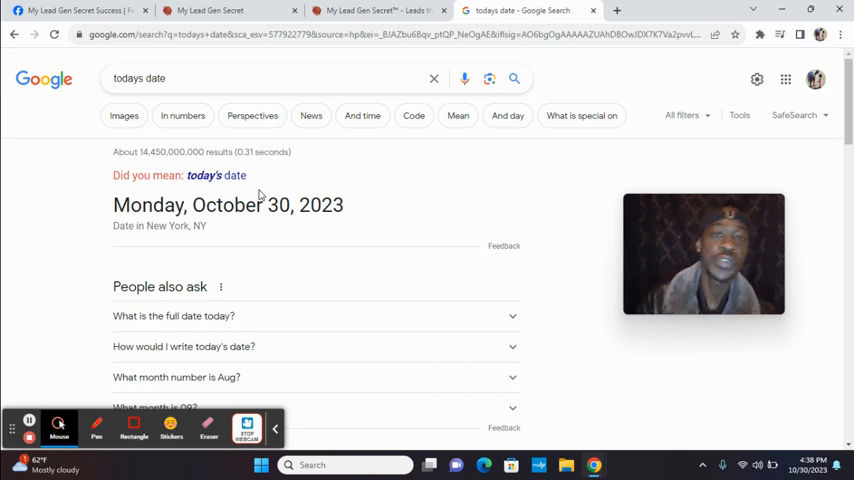
- Switch from the Google date results to the My Lead Gen Secret commission report tab
{"action": "left_click", "coordinate": [216, 12]}
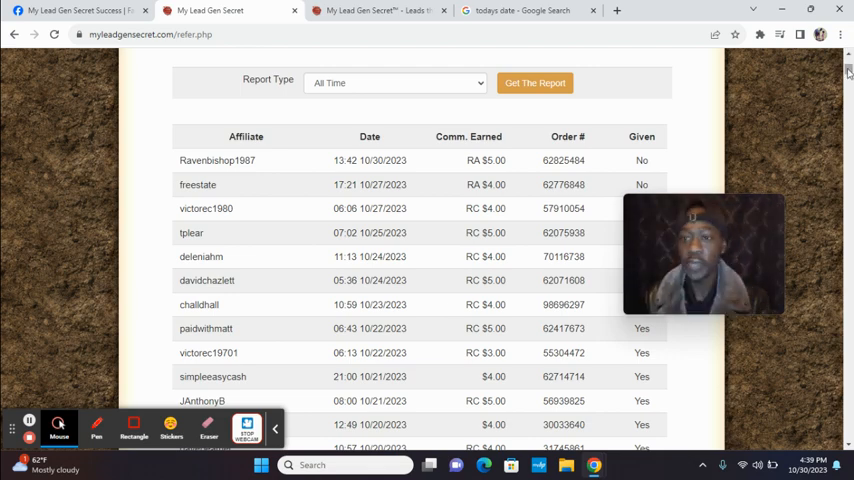
- Scroll to the report summary: $6,265.00 earned, $6,247.00 paid, $18.00 not paid
{"action": "scroll", "scroll_direction": "down", "scroll_amount": 3}
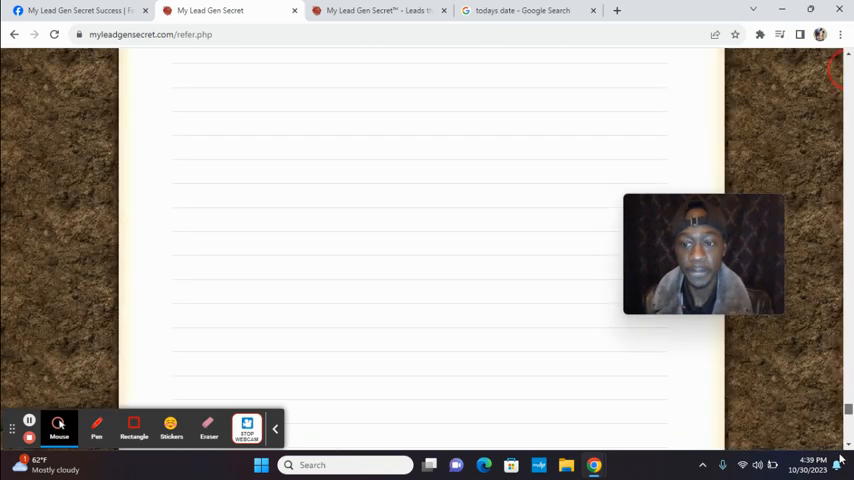
{"action": "scroll", "scroll_direction": "down", "scroll_amount": 3}
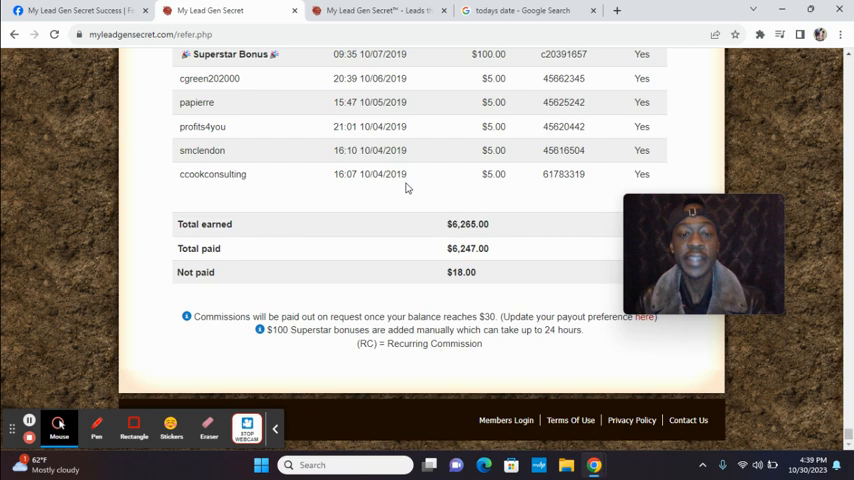
{"action": "mouse_move", "coordinate": [222, 250]}
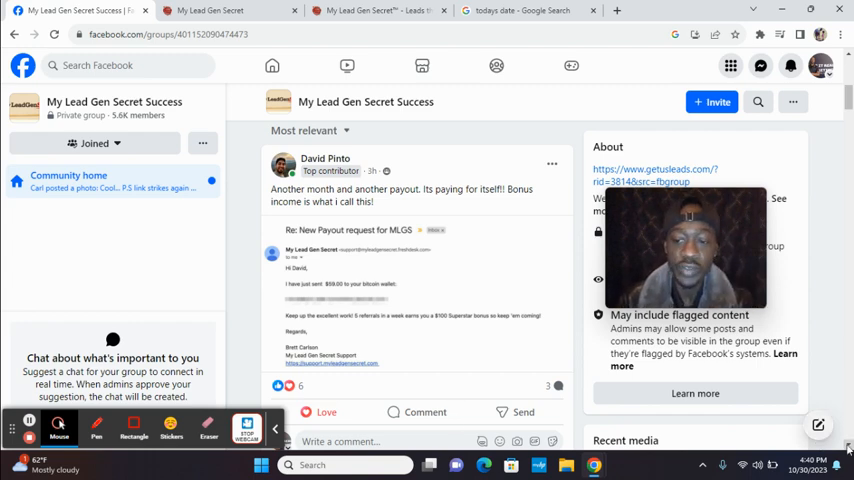
- Scroll the group feed past members' commission screenshots and the $17.80 sale post
{"action": "scroll", "scroll_direction": "down", "scroll_amount": 3}
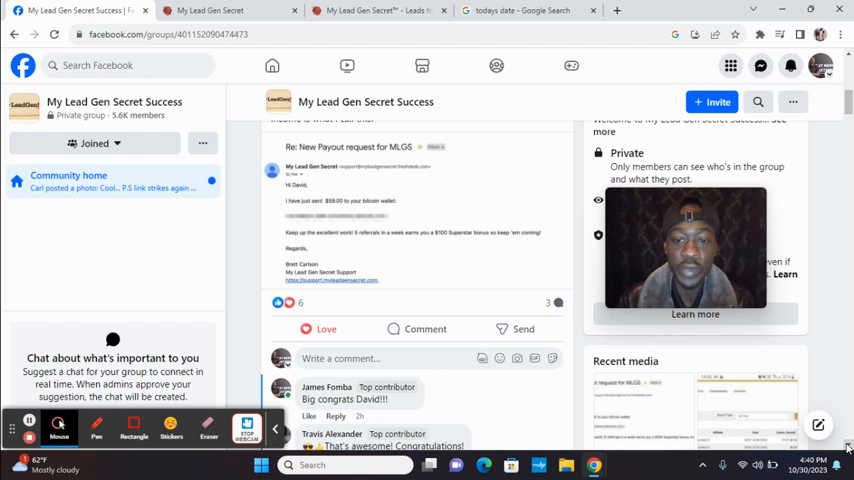
{"action": "scroll", "scroll_direction": "down", "scroll_amount": 3}
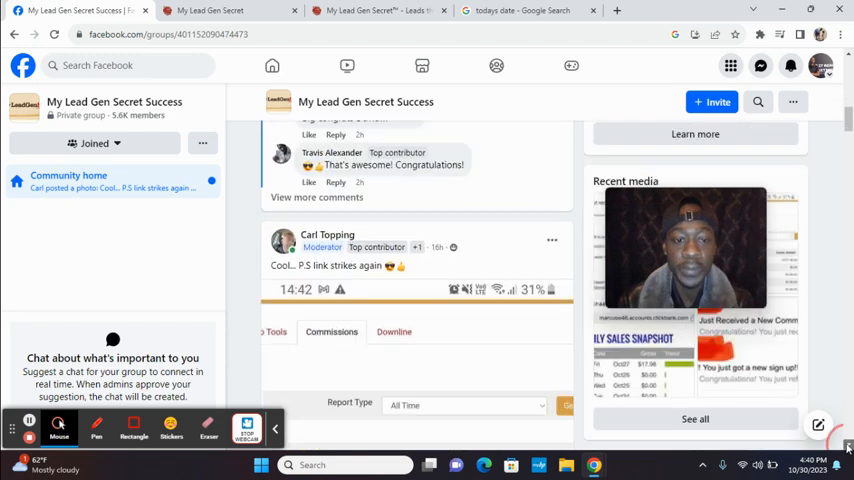
{"action": "scroll", "scroll_direction": "down", "scroll_amount": 3}
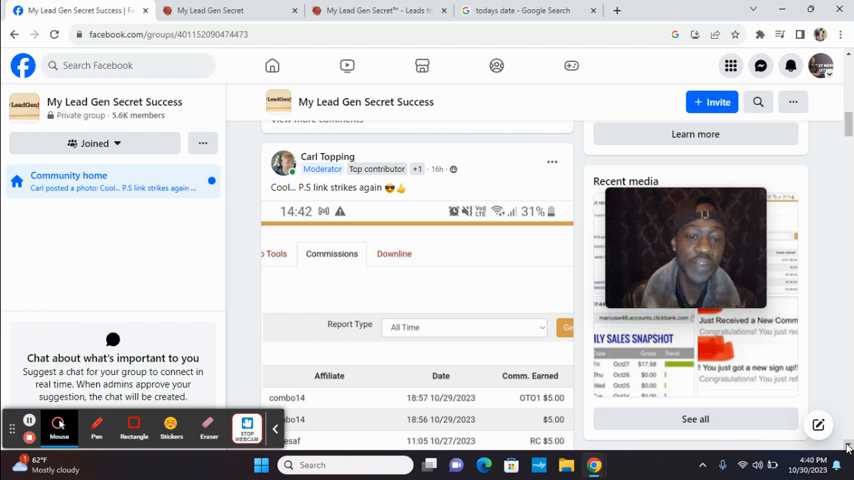
{"action": "scroll", "scroll_direction": "down", "scroll_amount": 3}
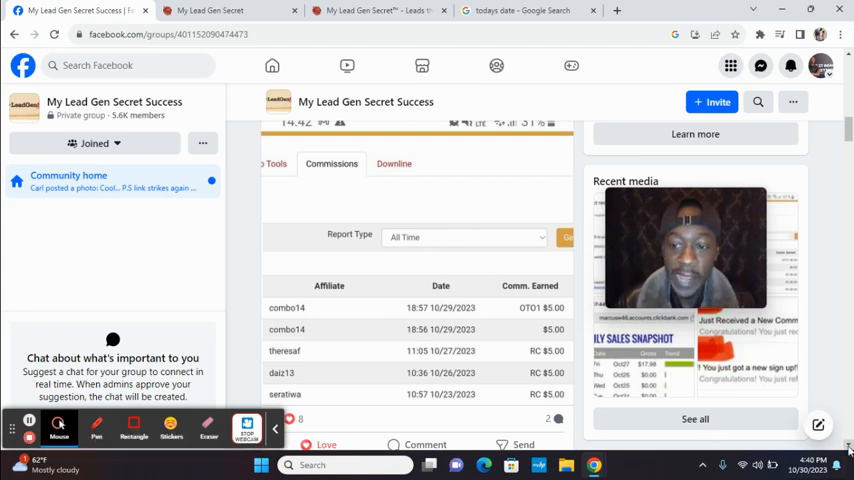
{"action": "scroll", "scroll_direction": "down", "scroll_amount": 3}
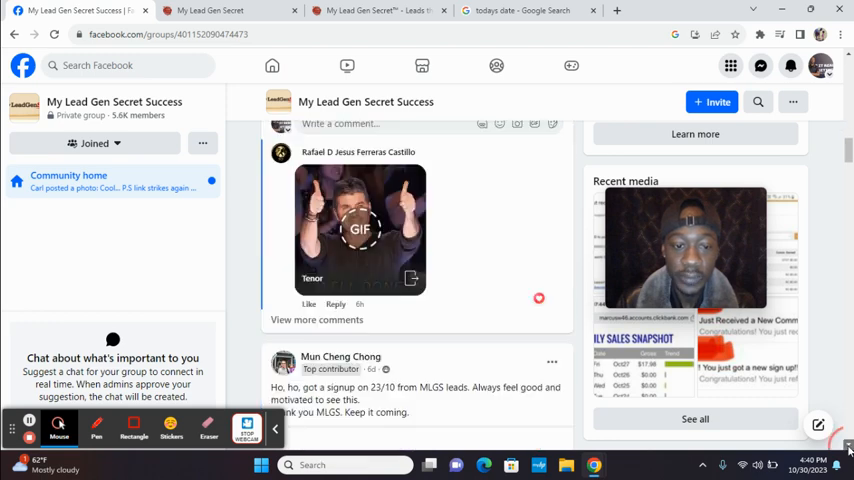
{"action": "scroll", "scroll_direction": "down", "scroll_amount": 3}
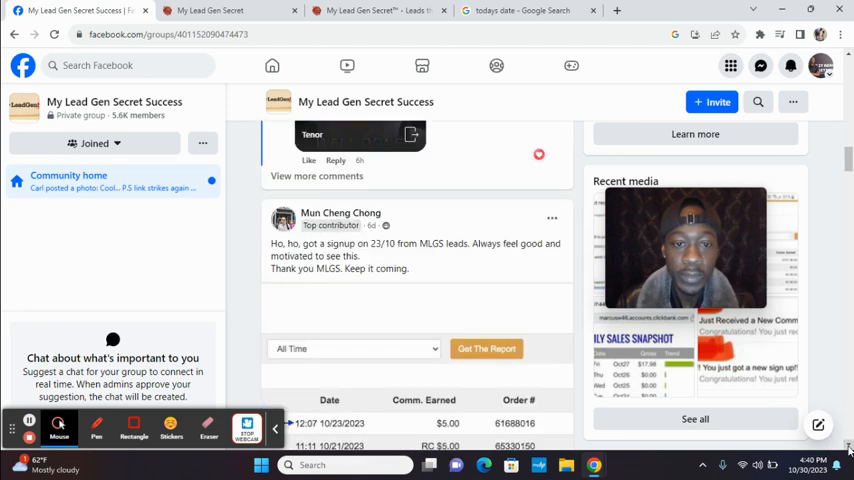
{"action": "scroll", "scroll_direction": "down", "scroll_amount": 3}
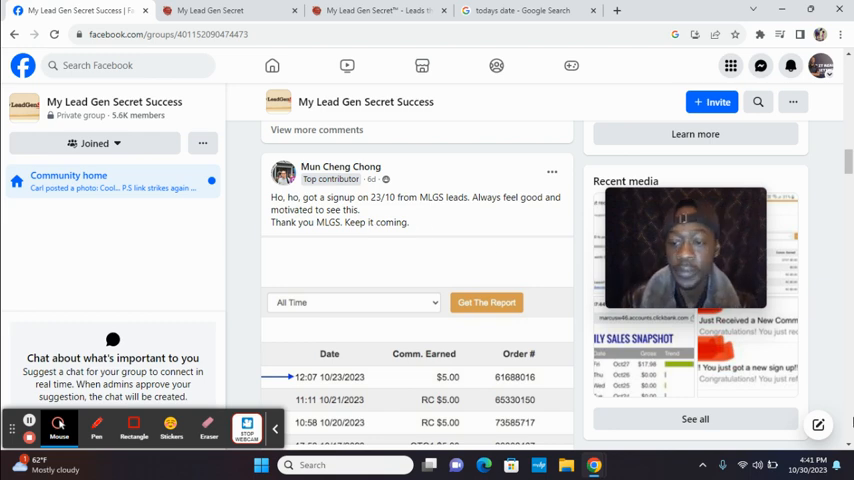
{"action": "scroll", "scroll_direction": "down", "scroll_amount": 3}
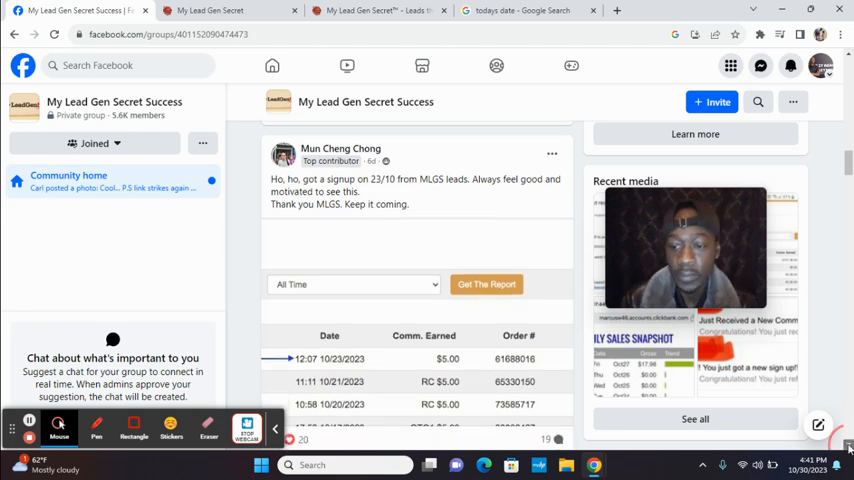
{"action": "scroll", "scroll_direction": "down", "scroll_amount": 3}
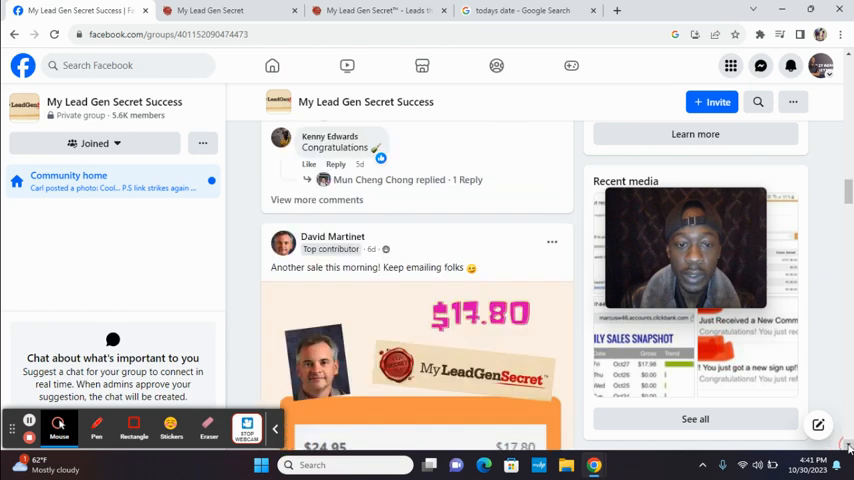
- Continue past the Daily Sales Snapshot to the post reporting 4 leads and 1 low commission sale
{"action": "scroll", "scroll_direction": "down", "scroll_amount": 3}
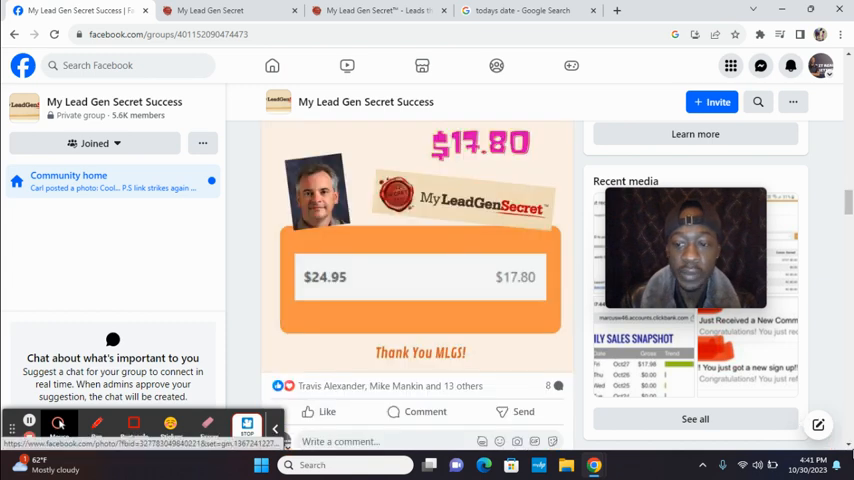
{"action": "scroll", "scroll_direction": "down", "scroll_amount": 3}
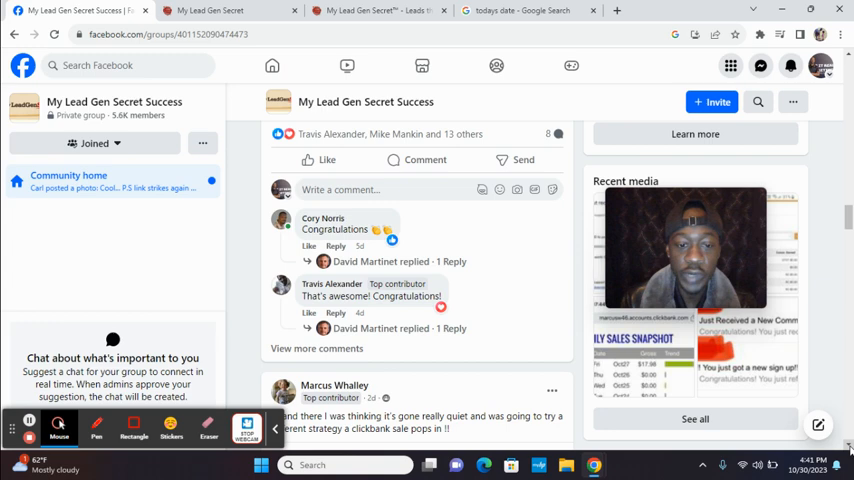
{"action": "scroll", "scroll_direction": "down", "scroll_amount": 3}
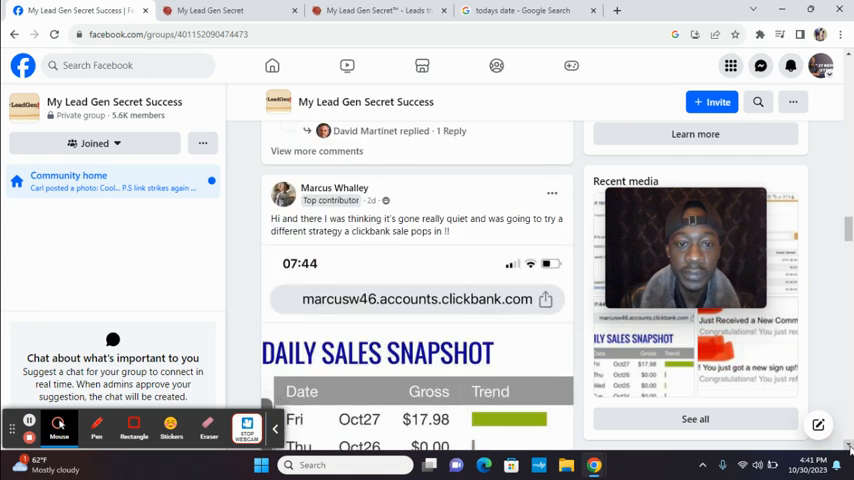
{"action": "scroll", "scroll_direction": "down", "scroll_amount": 3}
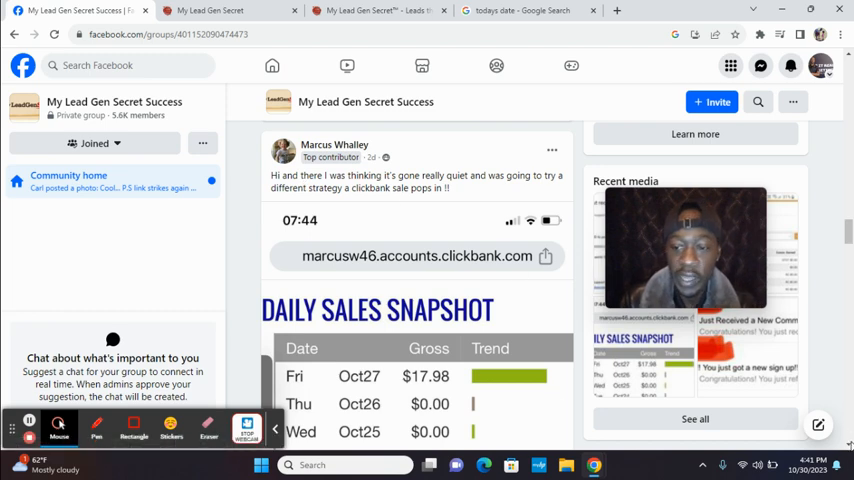
{"action": "scroll", "scroll_direction": "down", "scroll_amount": 3}
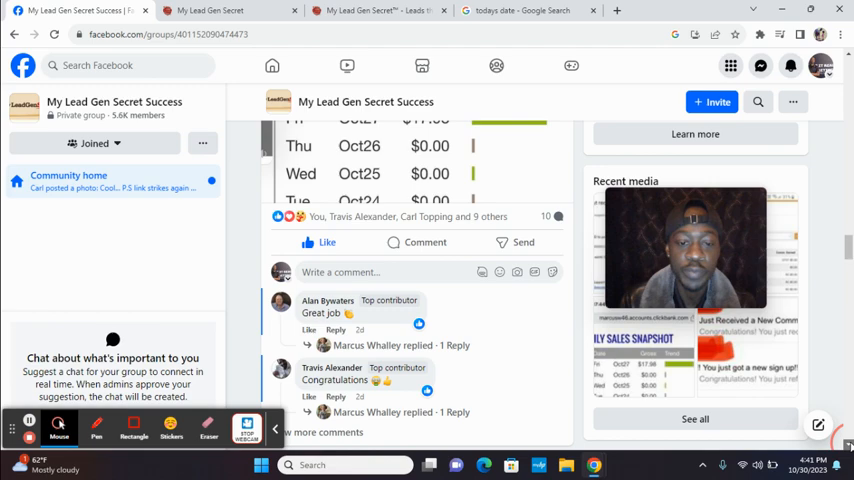
{"action": "scroll", "scroll_direction": "down", "scroll_amount": 3}
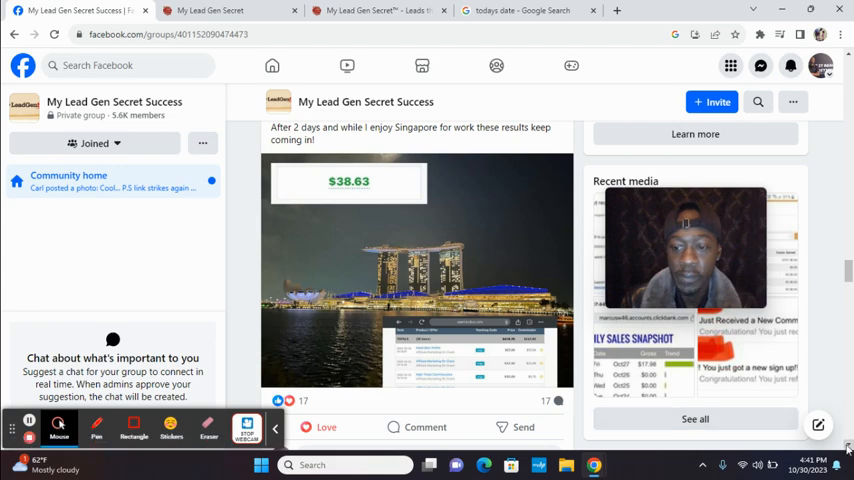
{"action": "scroll", "scroll_direction": "down", "scroll_amount": 3}
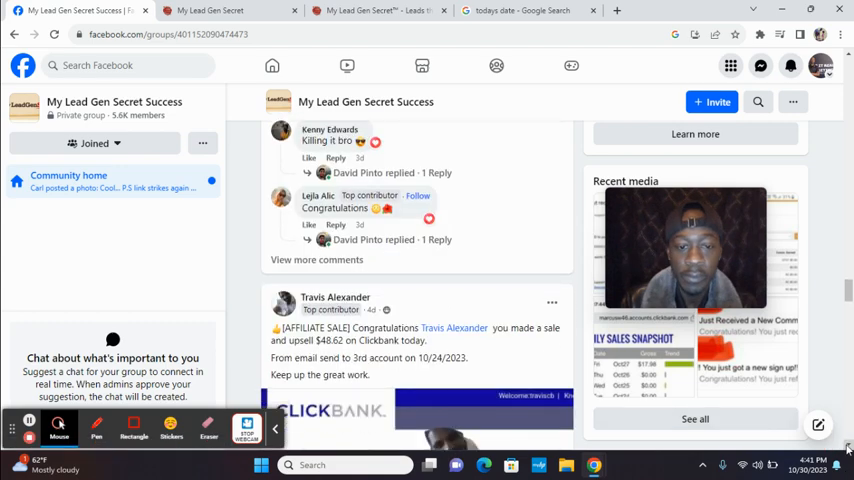
{"action": "scroll", "scroll_direction": "down", "scroll_amount": 3}
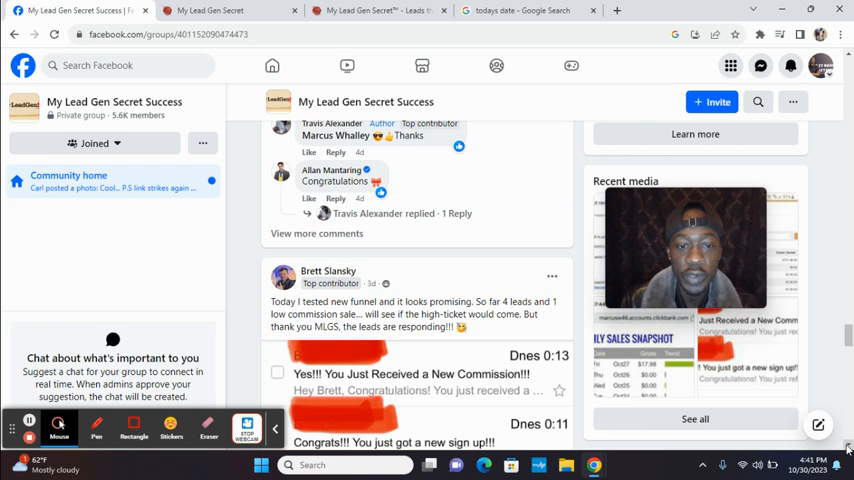
{"action": "scroll", "scroll_direction": "down", "scroll_amount": 3}
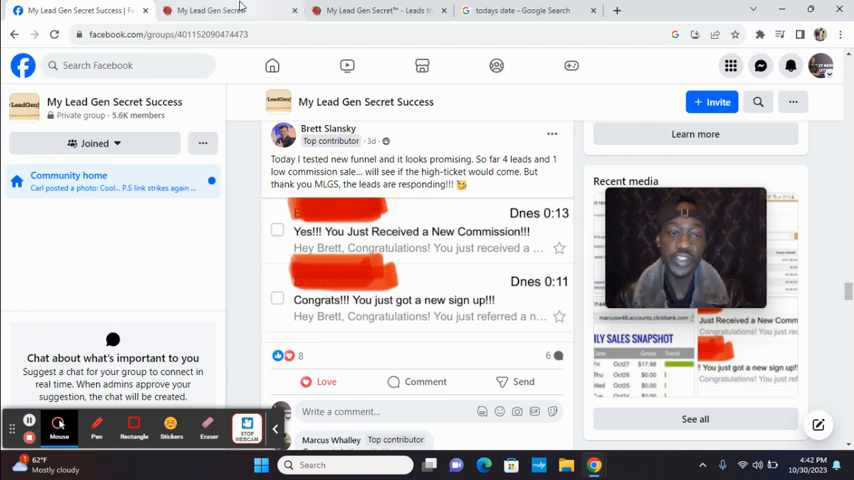
{"action": "left_click", "coordinate": [210, 12]}
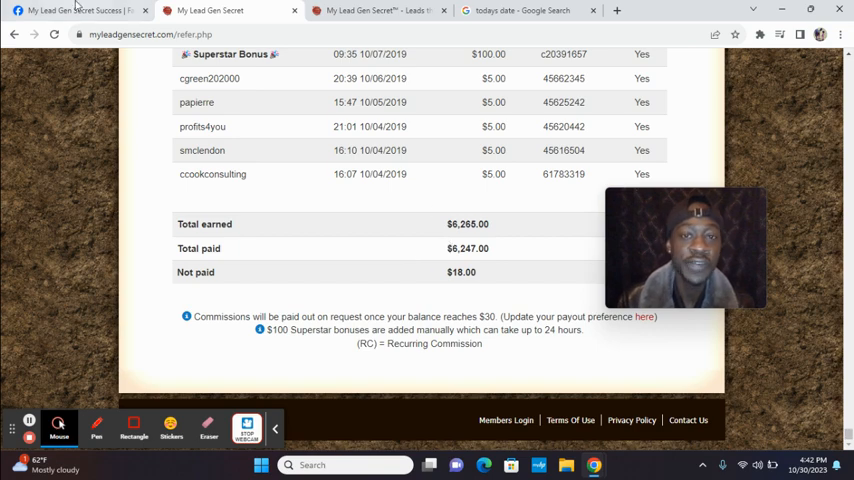
{"action": "left_click", "coordinate": [70, 16]}
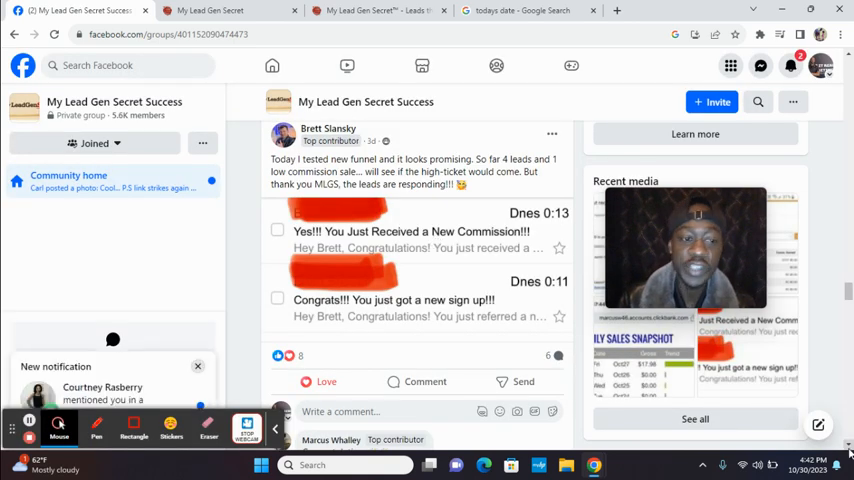
- Scroll further to the member's post showing a $25.79 sale made while travelling
{"action": "scroll", "scroll_direction": "down", "scroll_amount": 3}
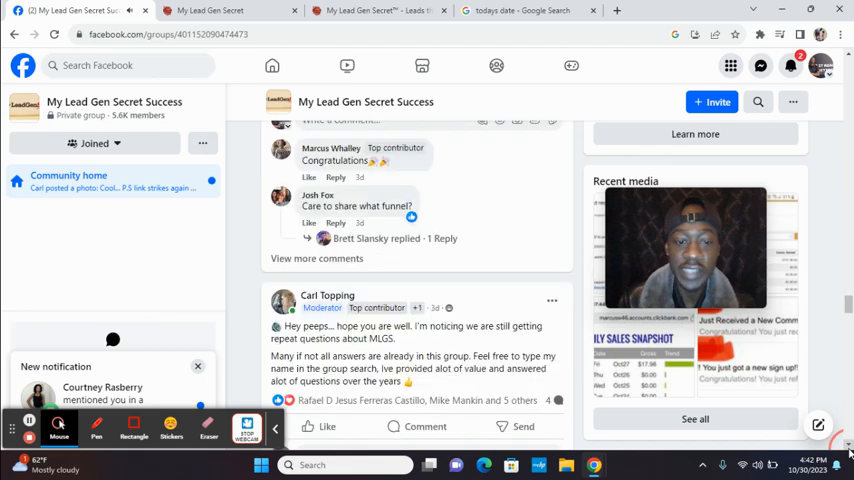
{"action": "scroll", "scroll_direction": "down", "scroll_amount": 3}
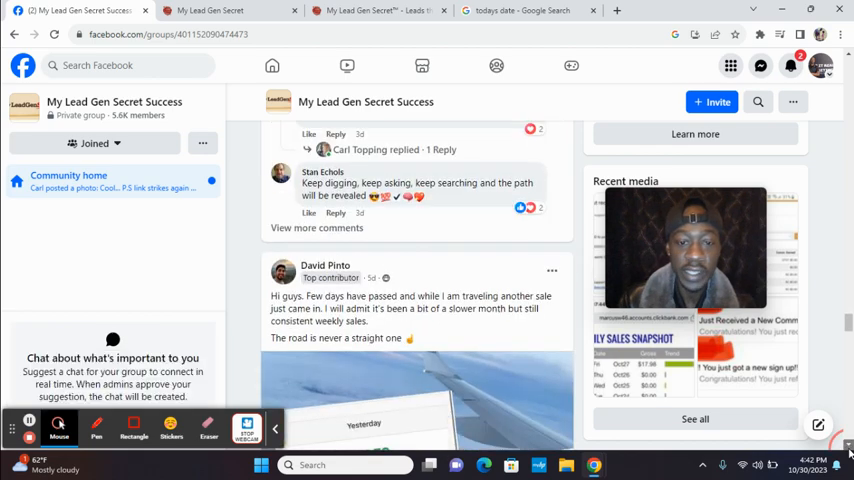
{"action": "scroll", "scroll_direction": "down", "scroll_amount": 3}
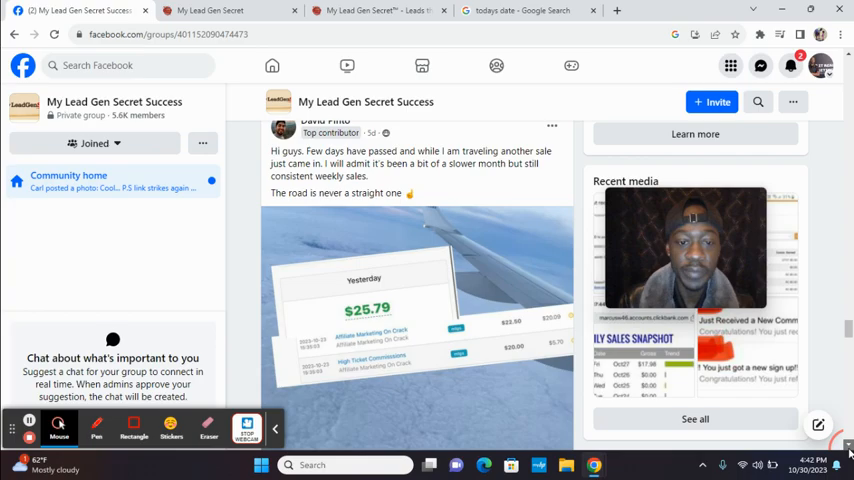